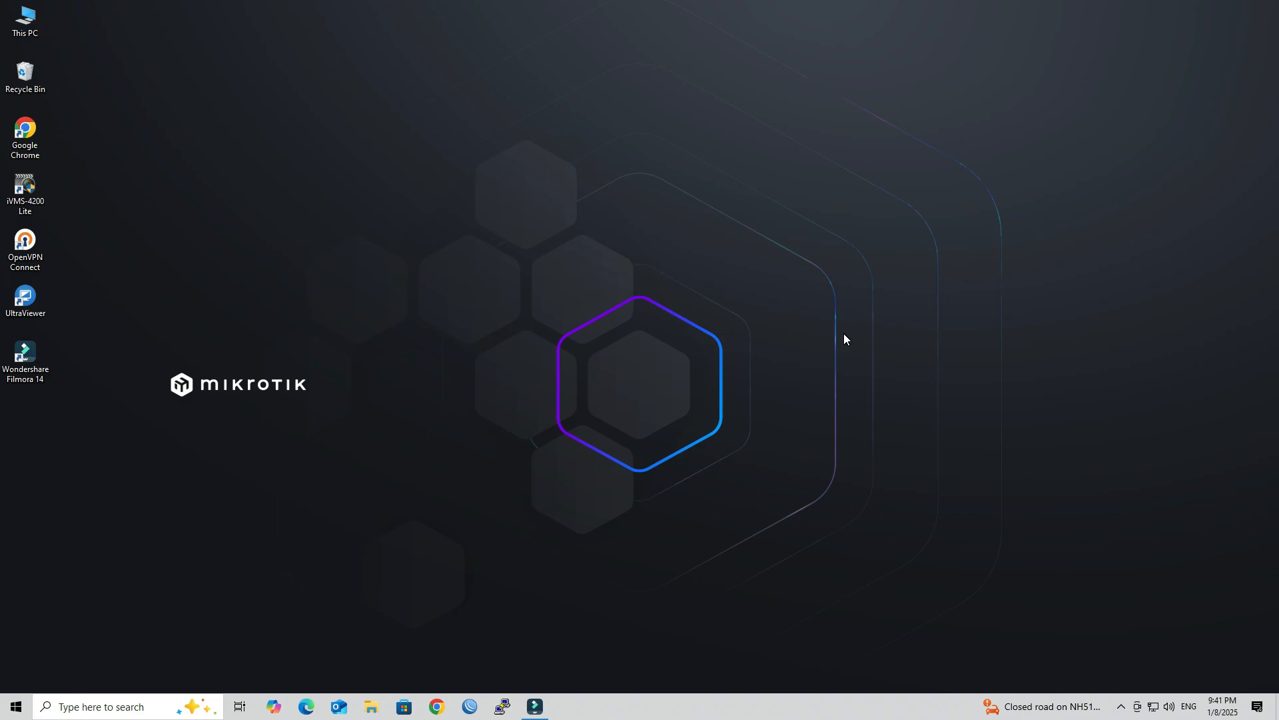
pyautogui.moveTo(482, 703)
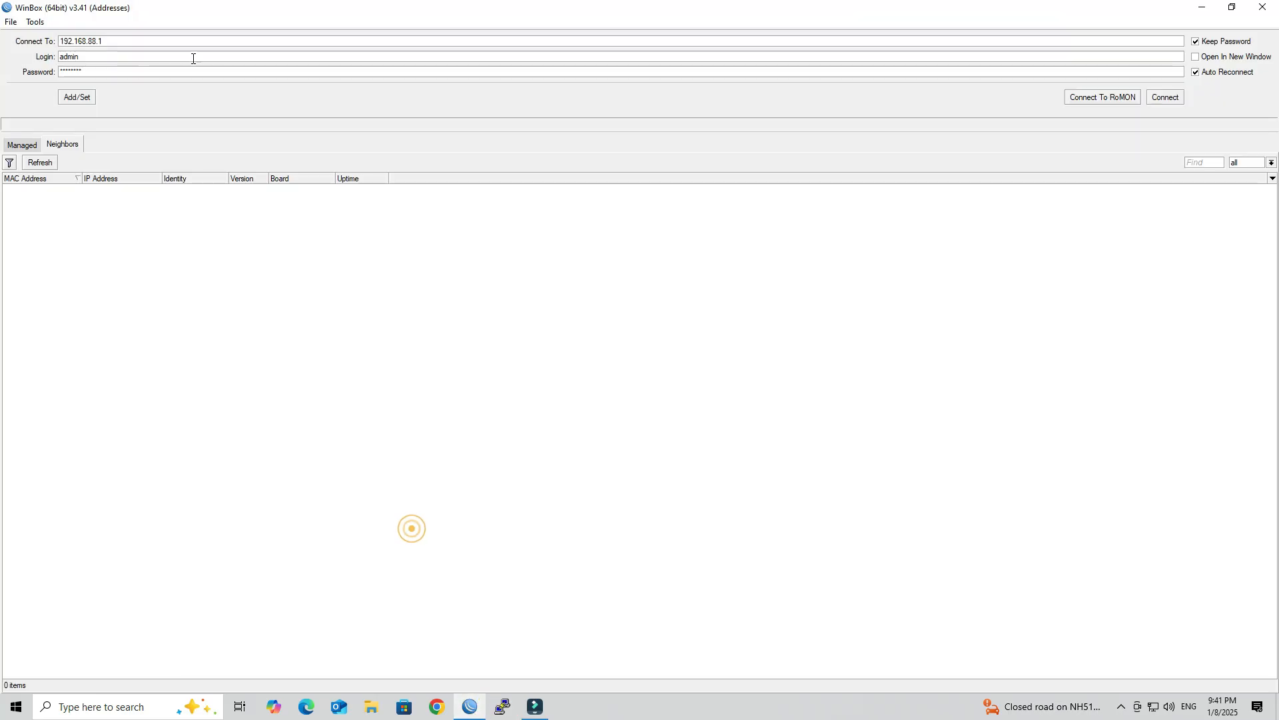
# Connect to the router at 192.168.88.1 as admin
pyautogui.click(1164, 98)
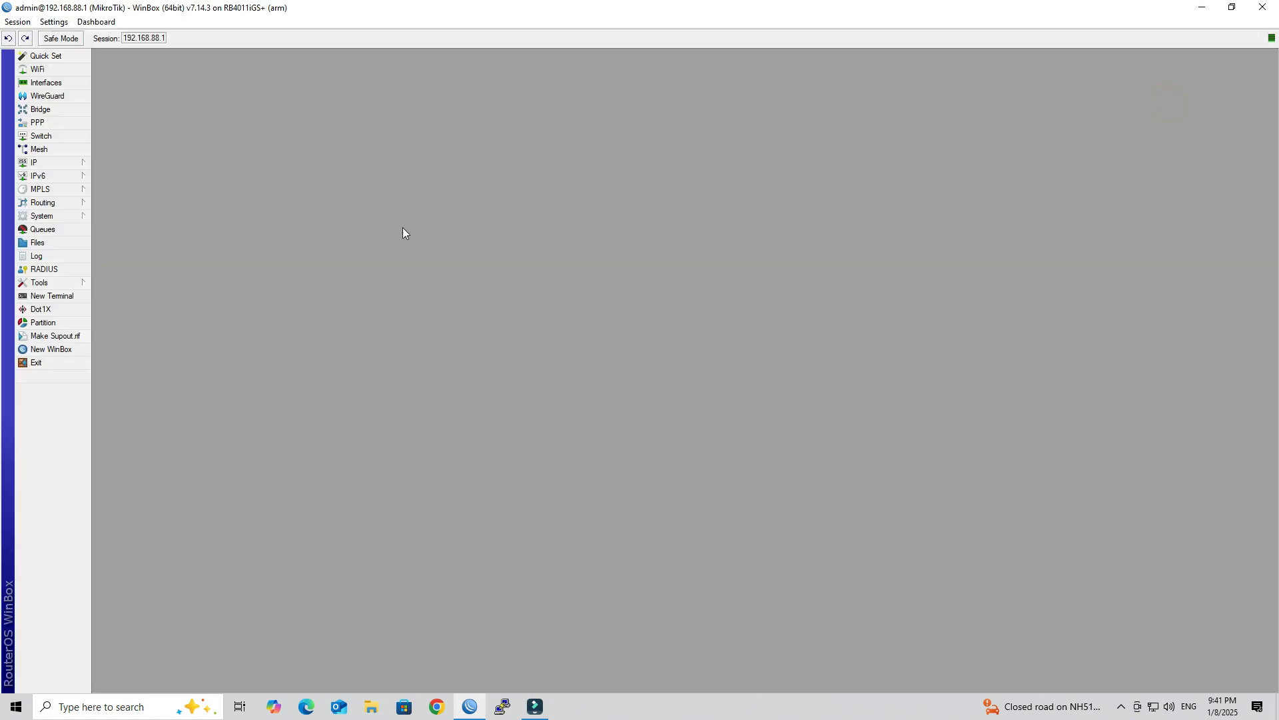
# Enable DDNS in IP > Cloud with a 60-second update interval and apply
pyautogui.click(33, 161)
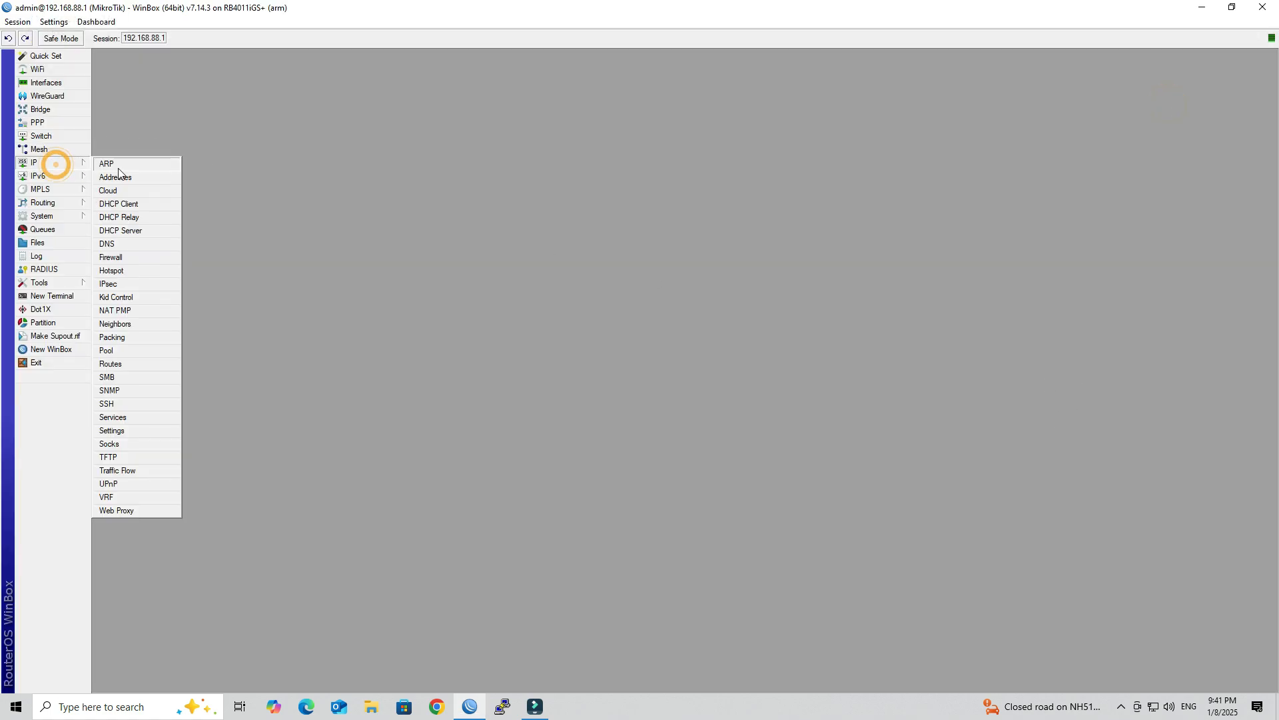
pyautogui.click(108, 190)
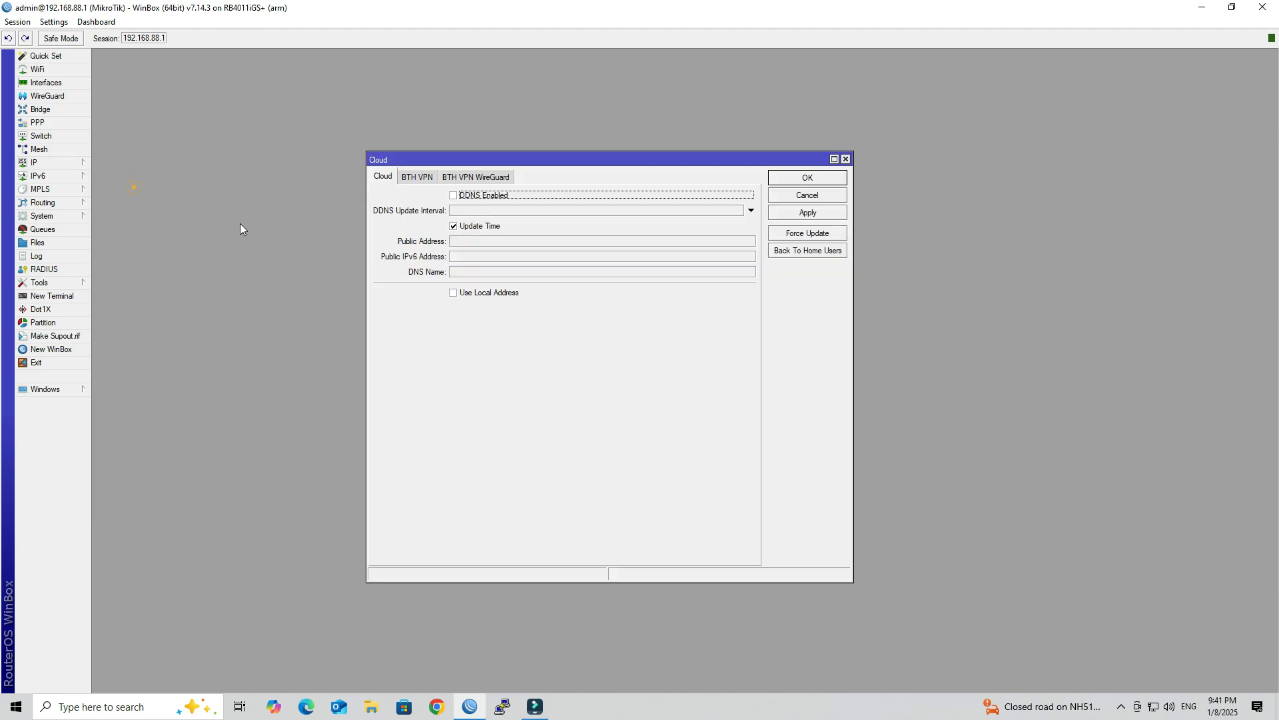
pyautogui.moveTo(475, 211)
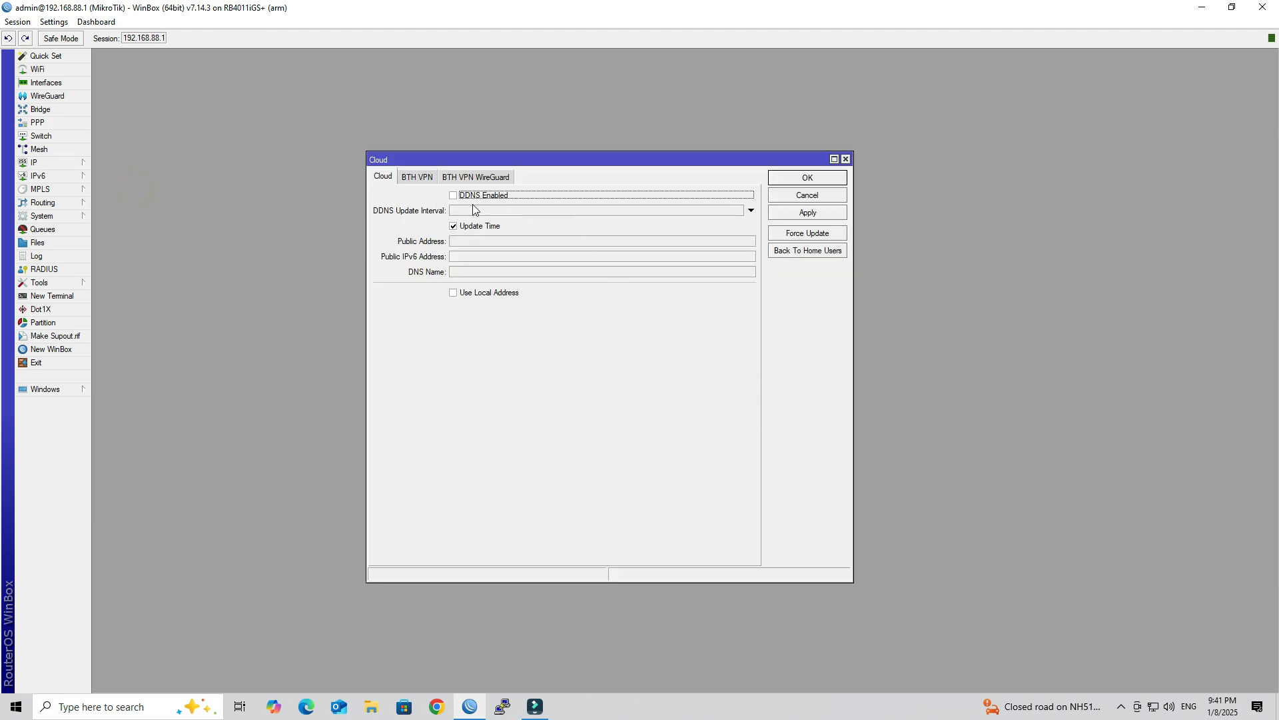
pyautogui.click(454, 195)
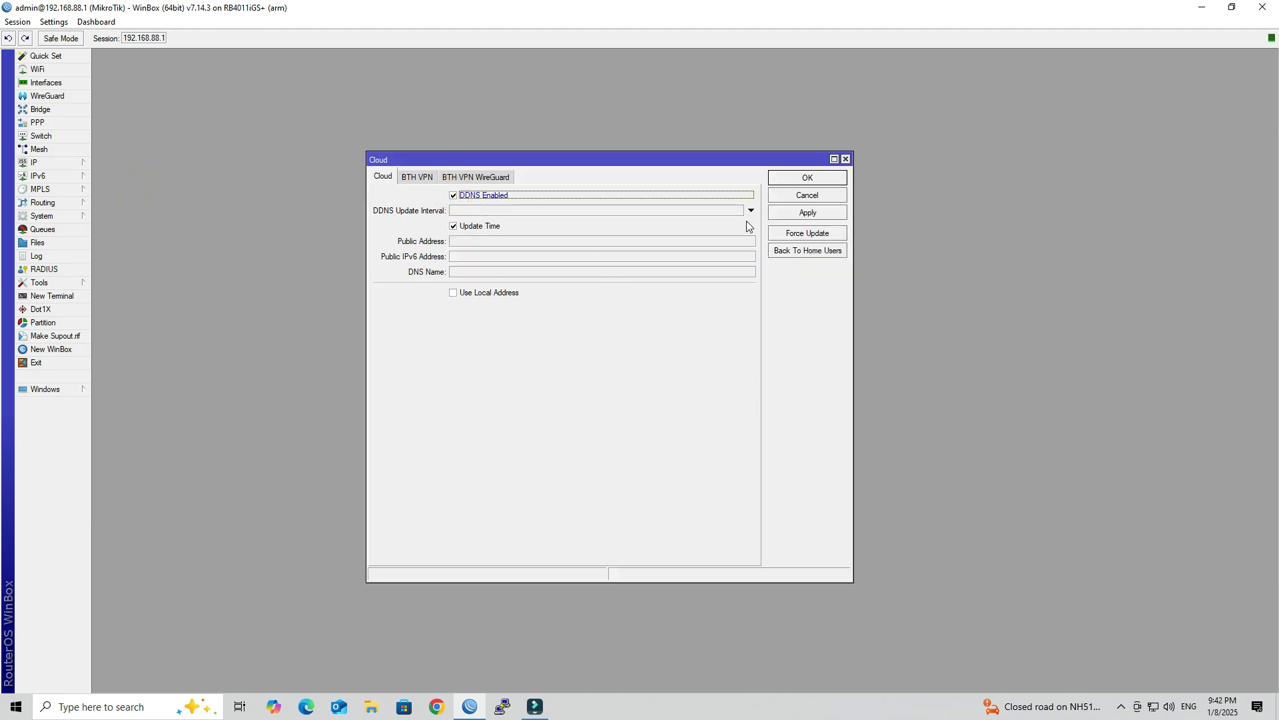
pyautogui.click(596, 211)
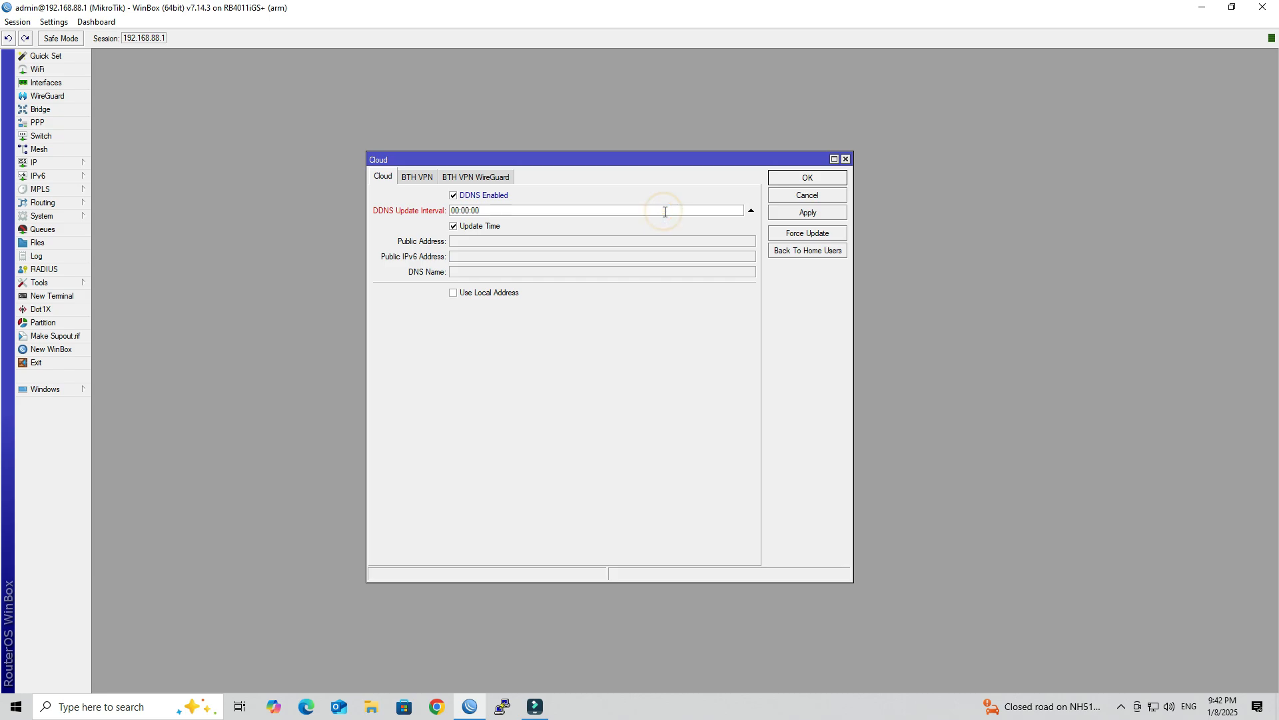
pyautogui.write('60')
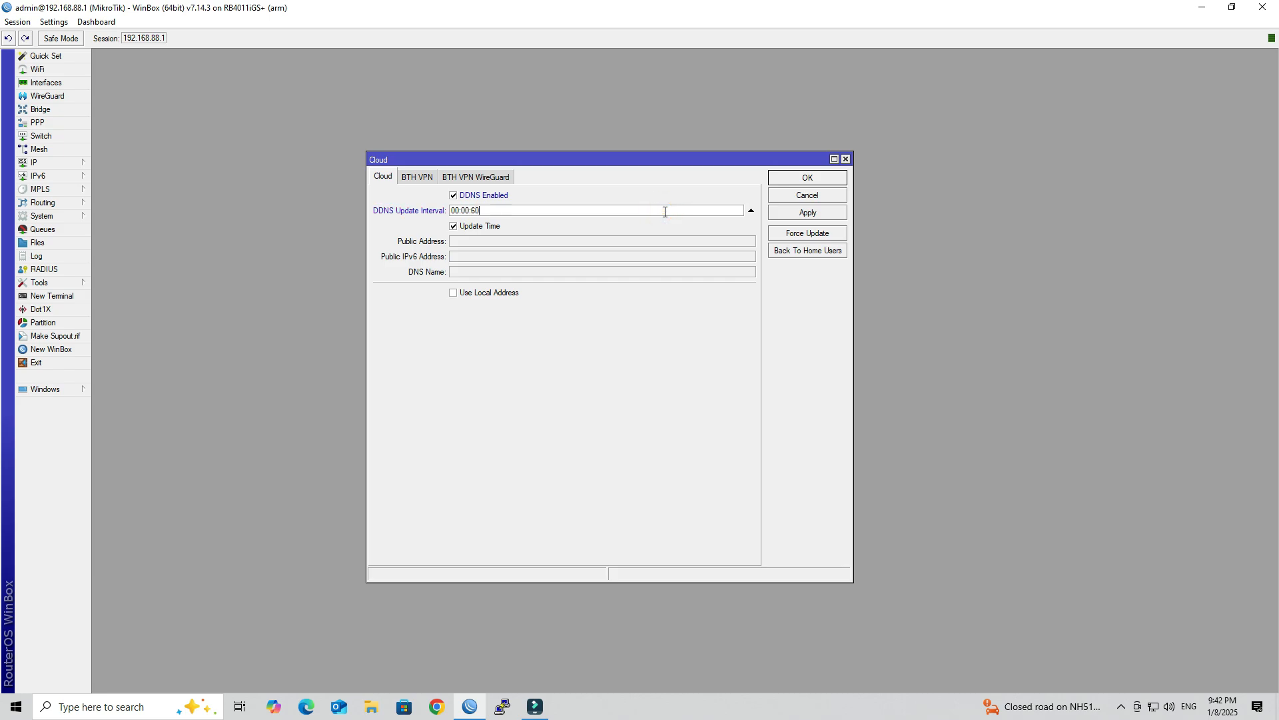
pyautogui.tripleClick(597, 211)
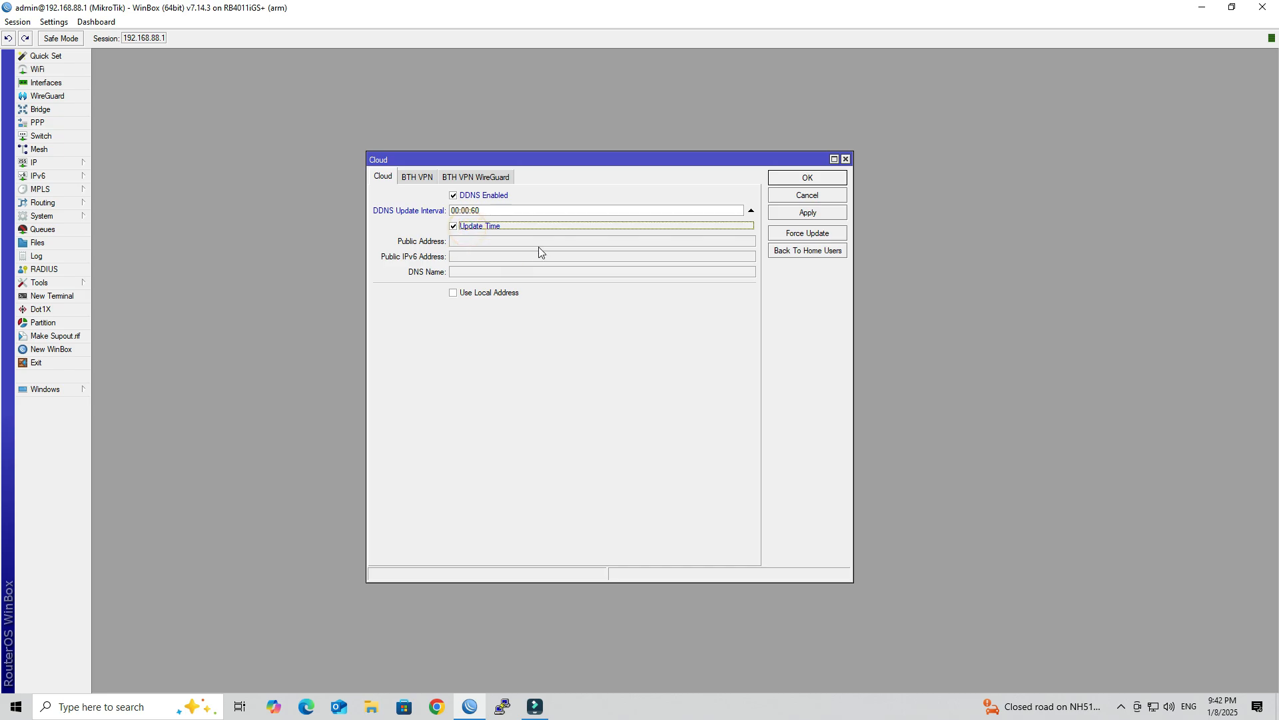
pyautogui.moveTo(814, 225)
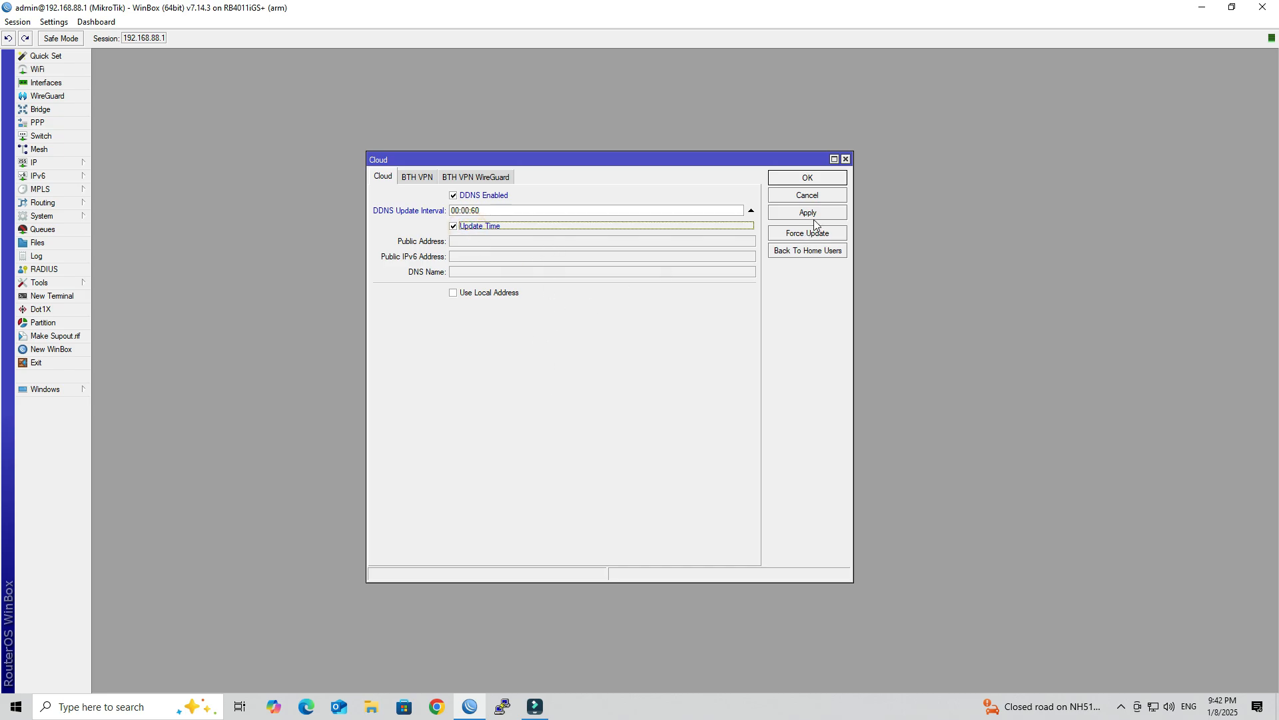
pyautogui.click(806, 212)
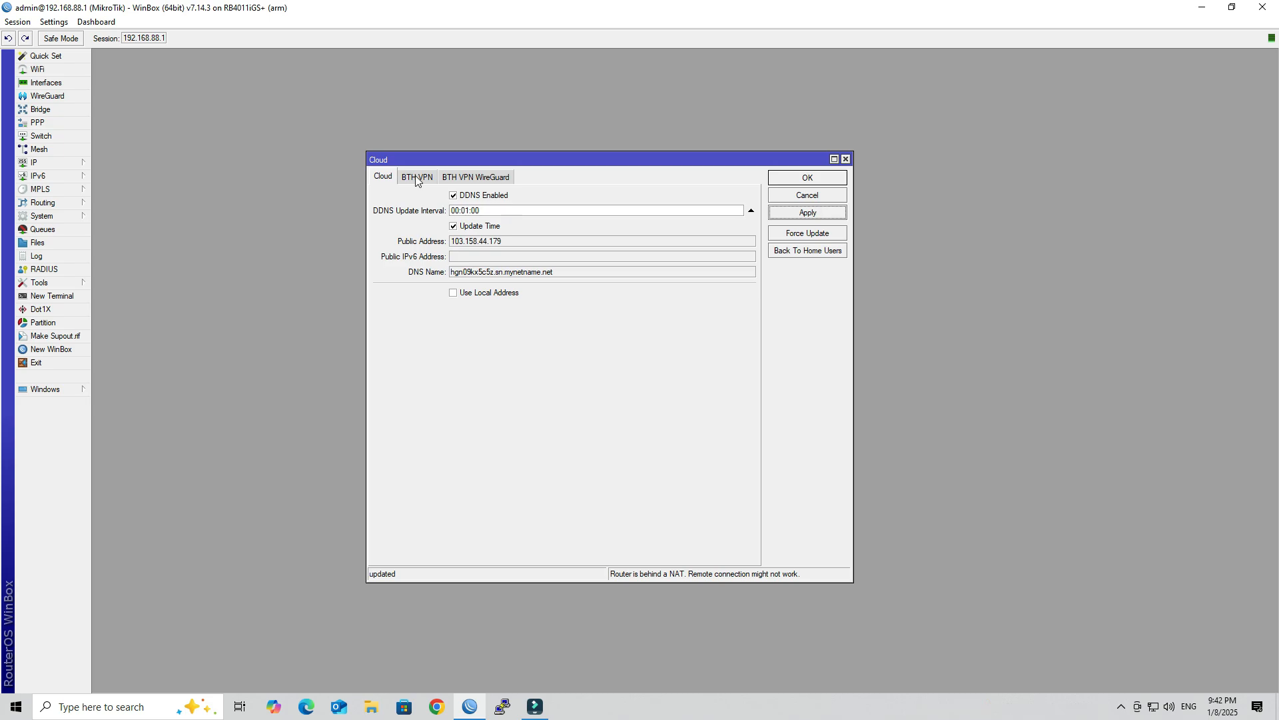
# Enable Back To Home VPN on the BTH VPN tab, apply, and confirm with OK
pyautogui.click(416, 178)
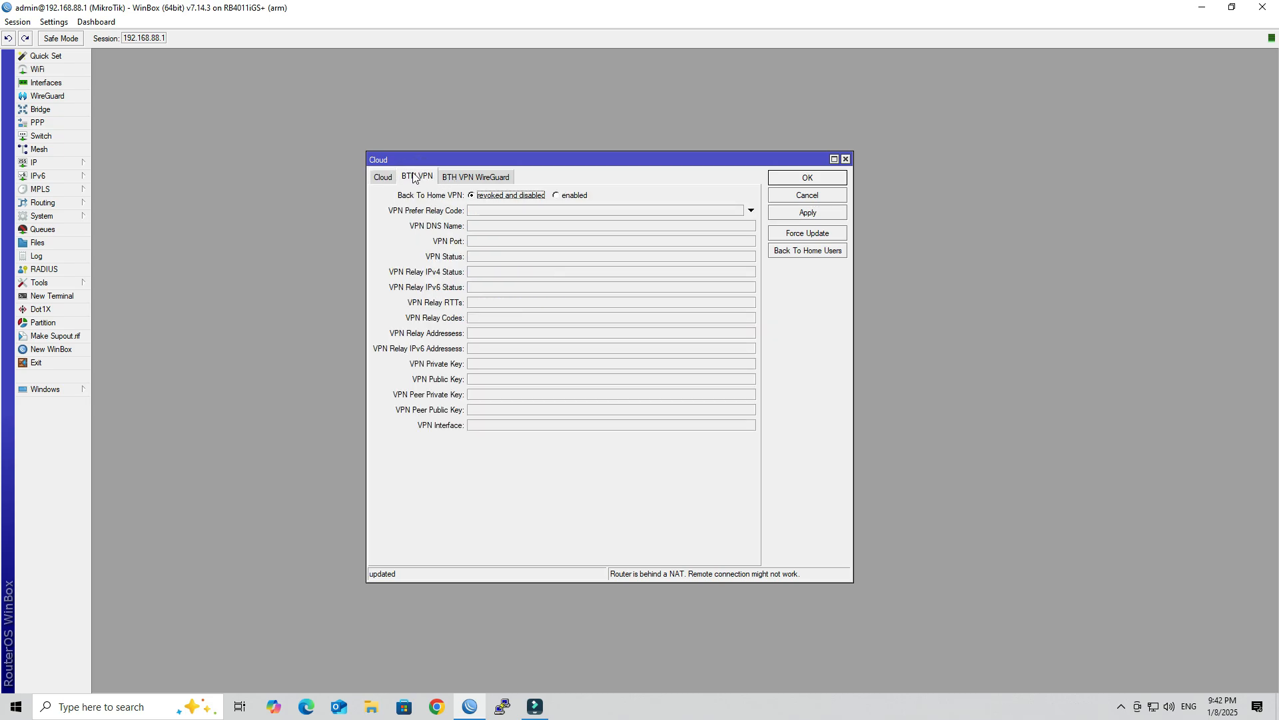
pyautogui.click(556, 195)
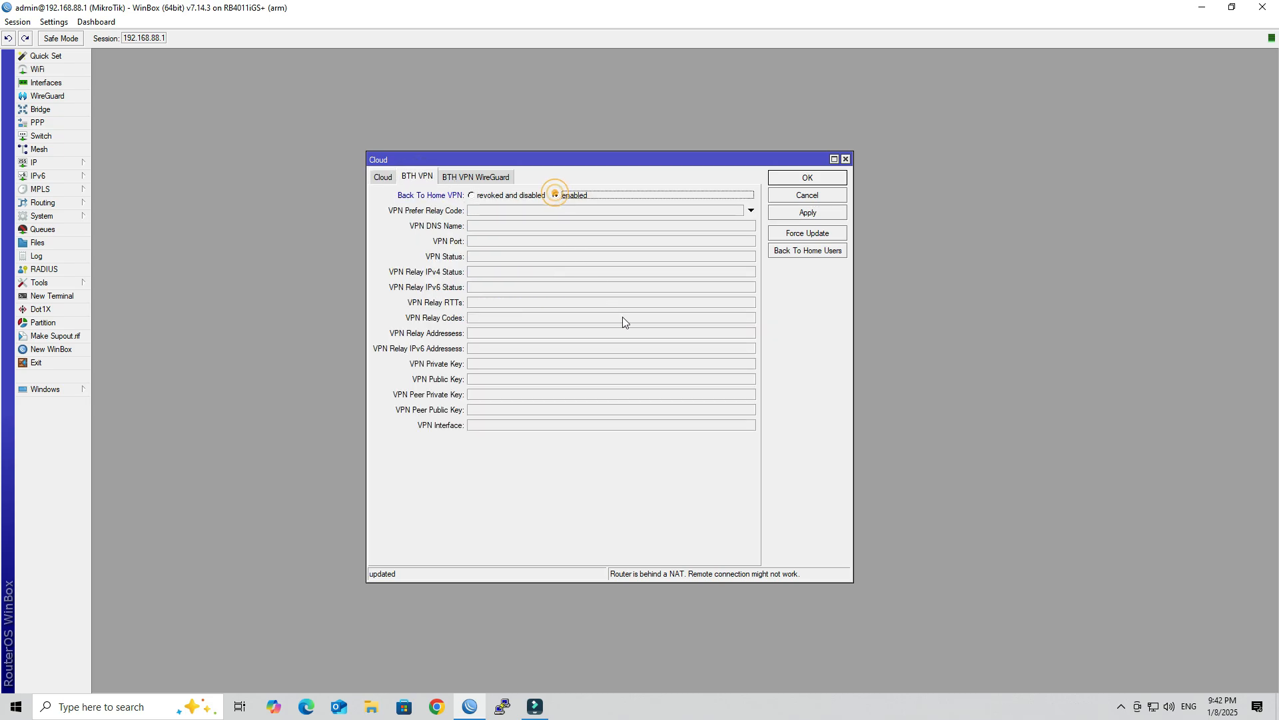
pyautogui.click(806, 212)
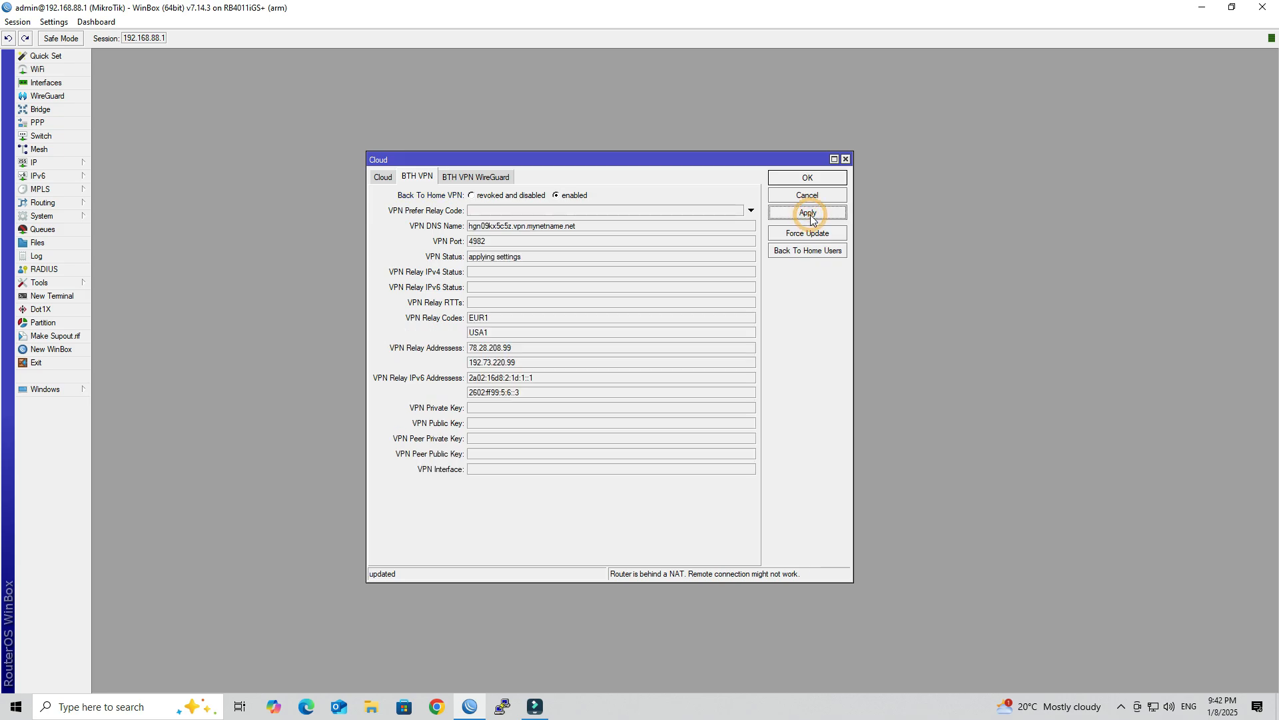
pyautogui.click(807, 212)
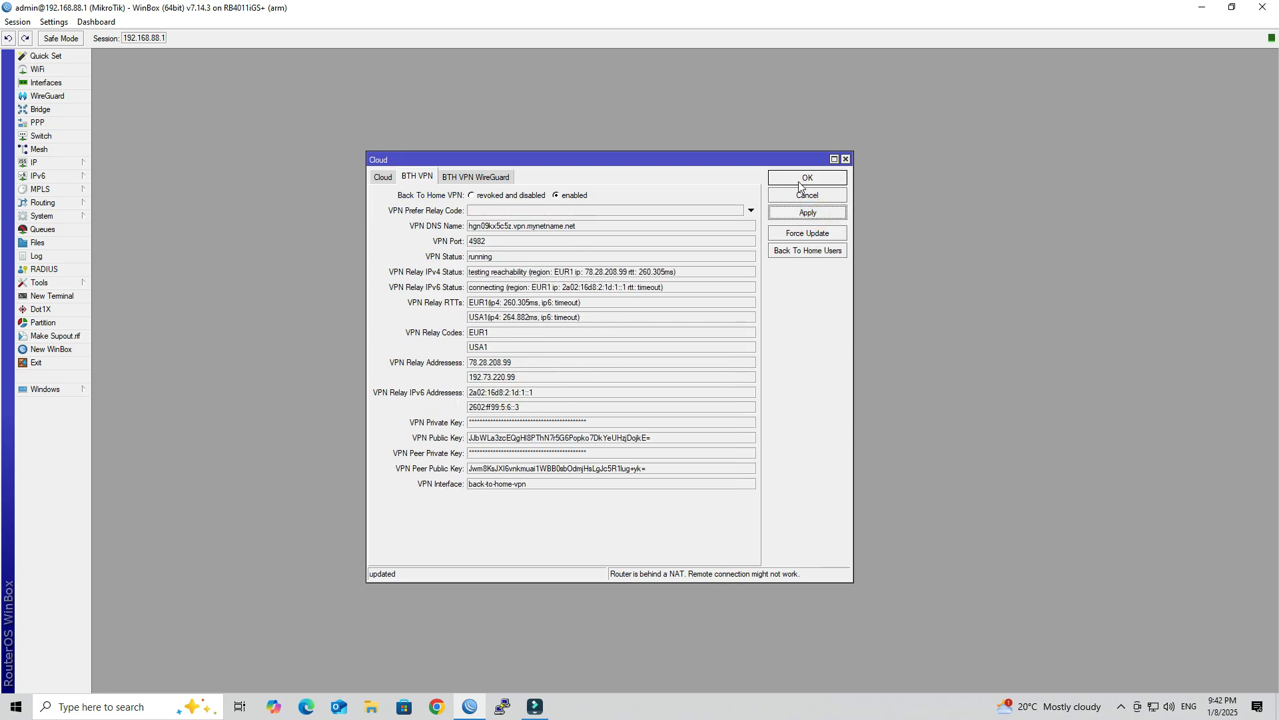
pyautogui.click(807, 177)
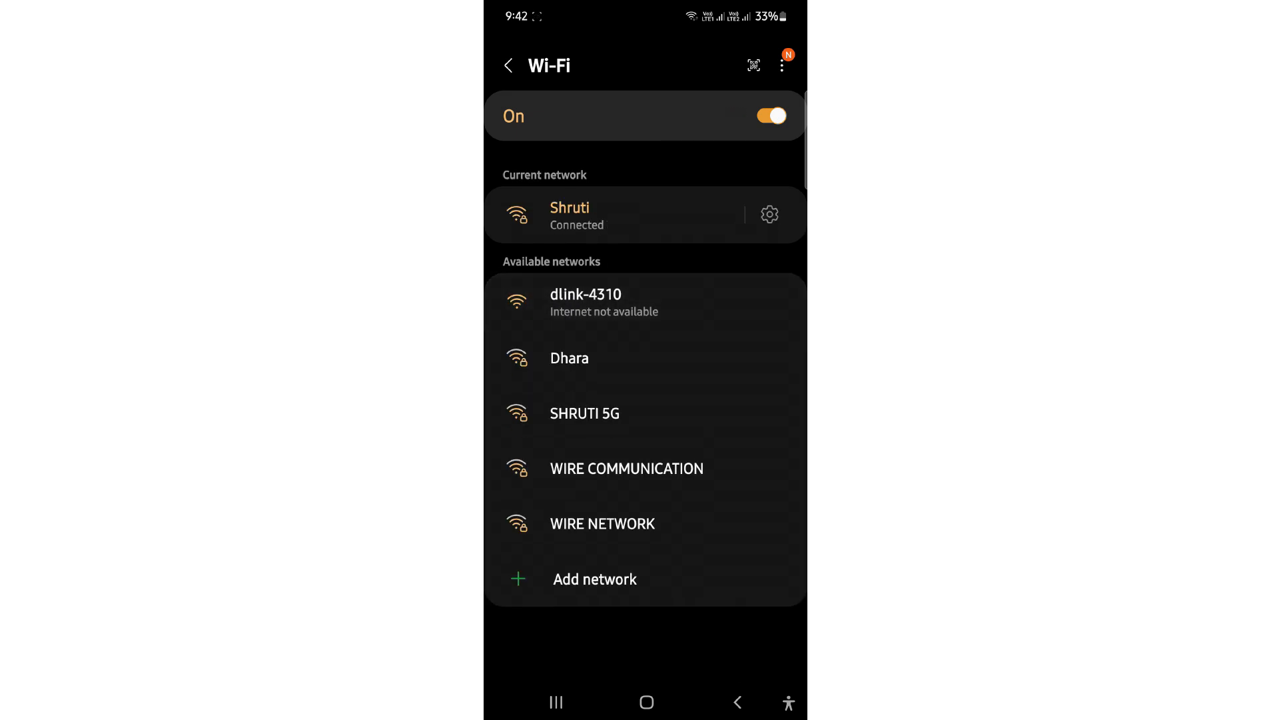
# Join the dlink-4310 Wi-Fi network and launch the Play Store from recent apps
pyautogui.click(585, 294)
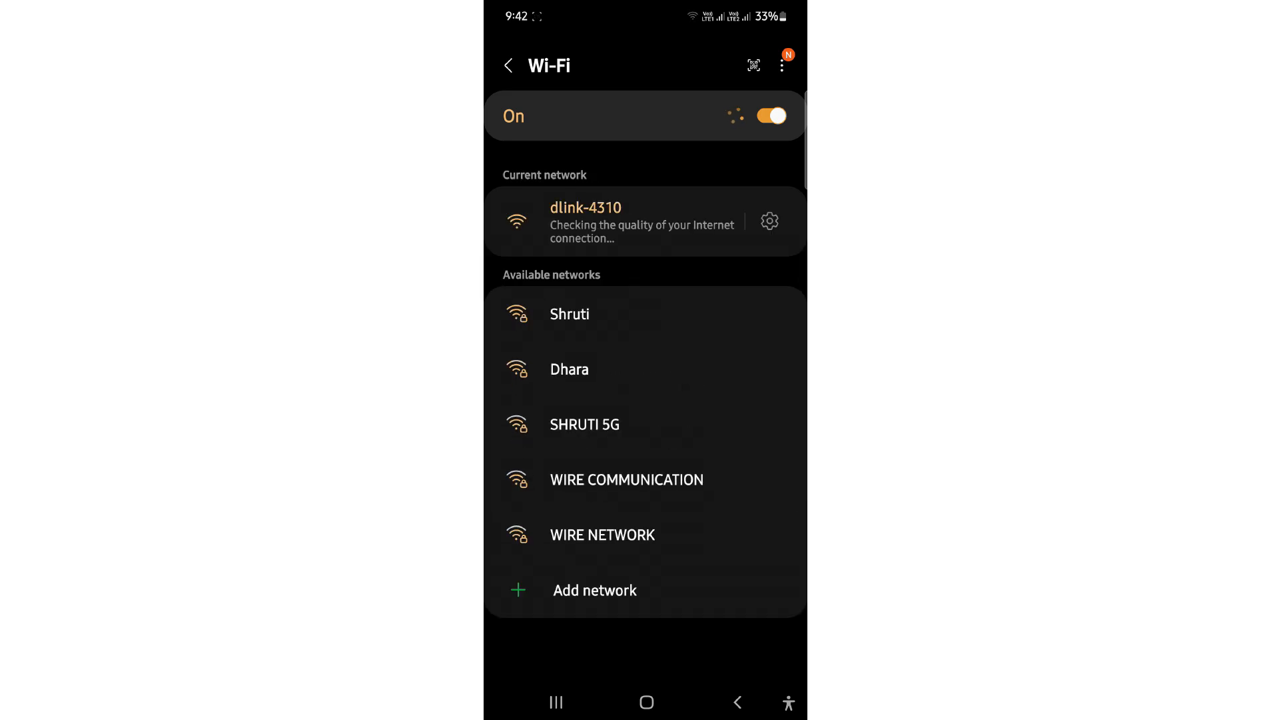
pyautogui.click(556, 701)
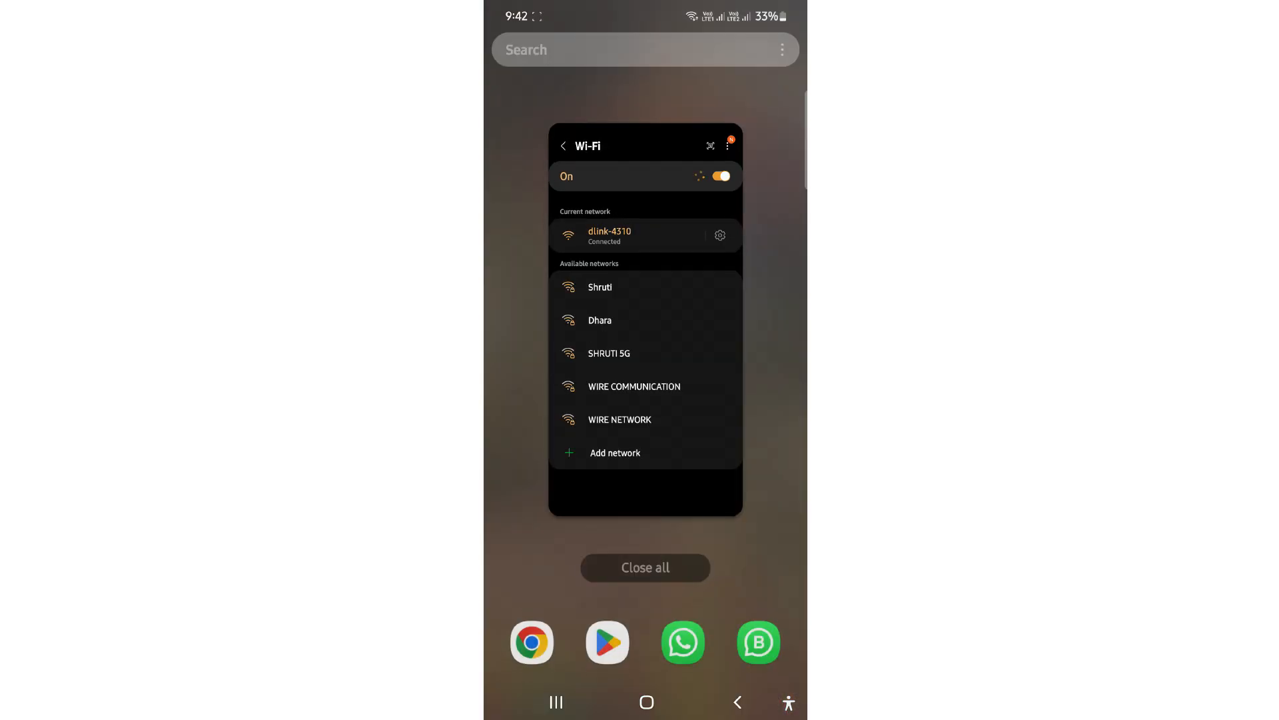
pyautogui.click(645, 567)
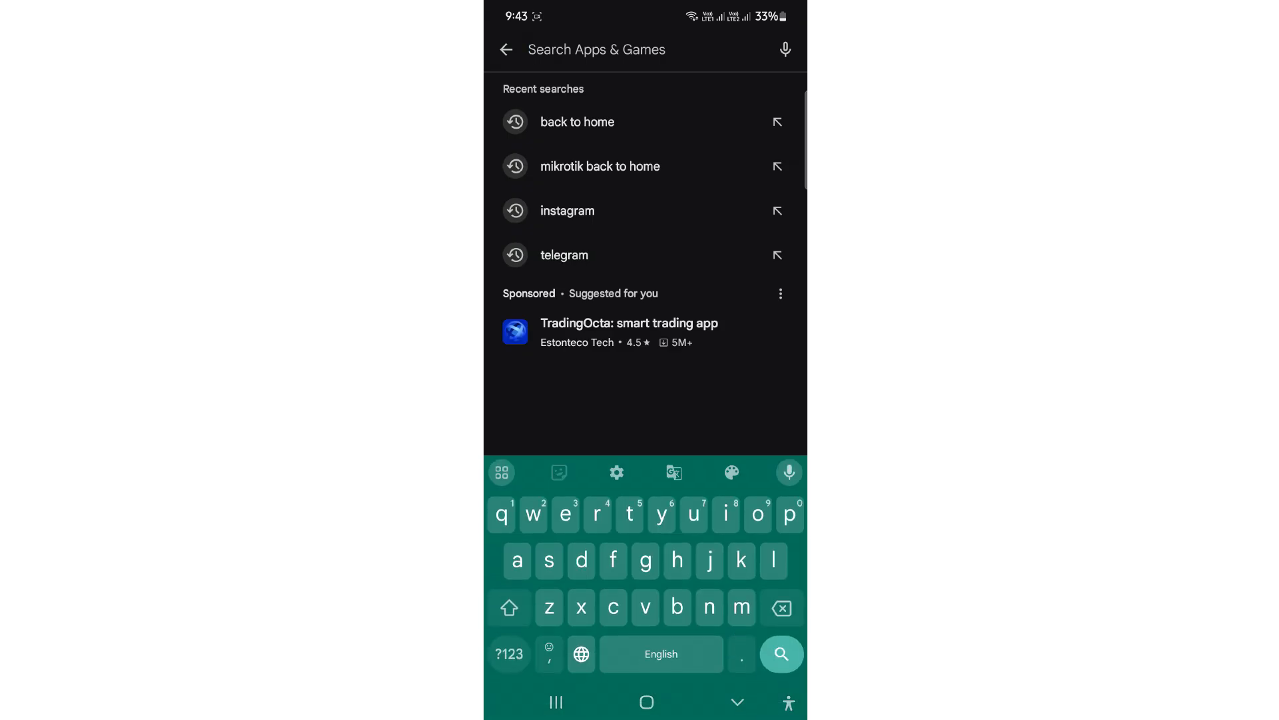
# Search 'mikrotik back to home', install MikroTik VPN - Back To Home, and open it
pyautogui.click(599, 167)
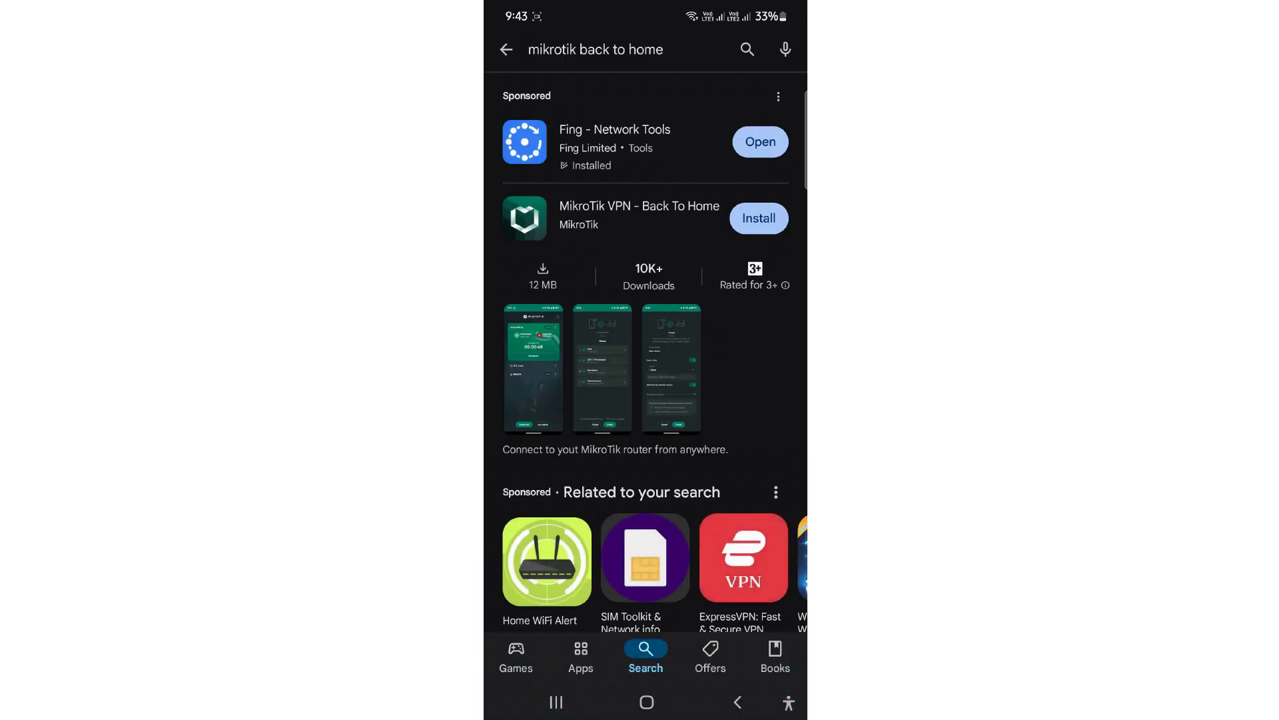
pyautogui.click(639, 218)
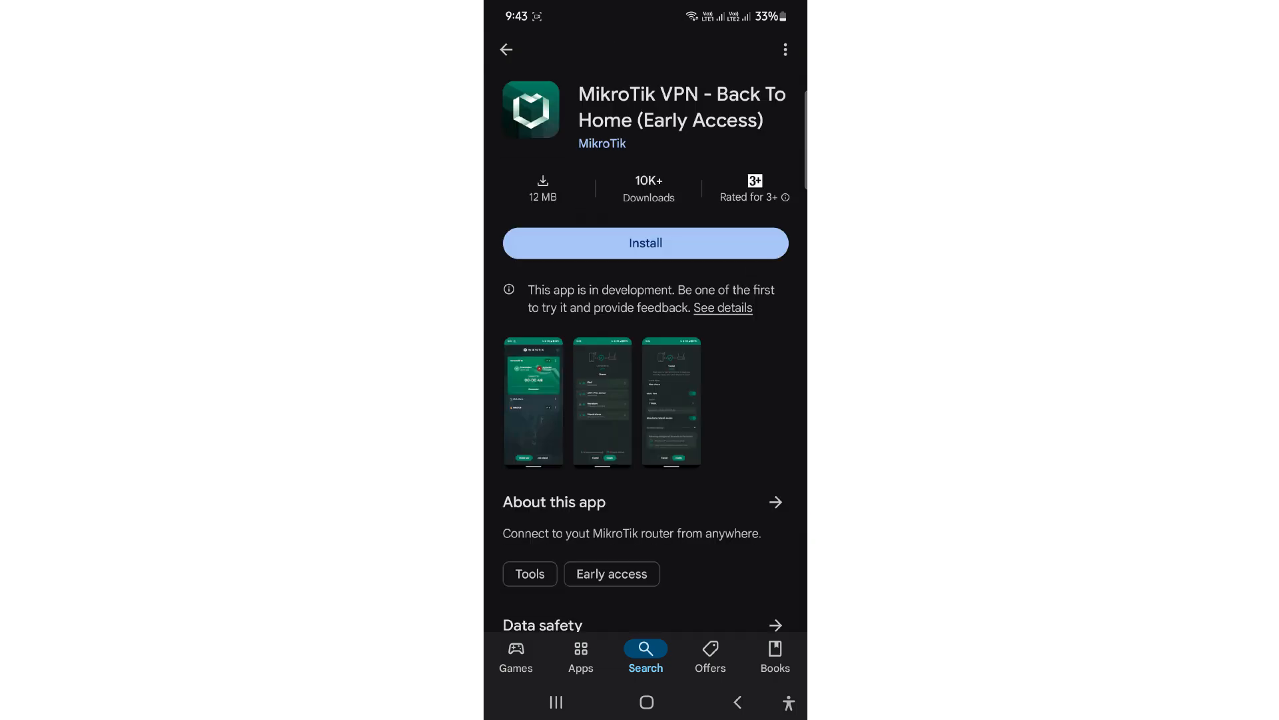
pyautogui.click(644, 243)
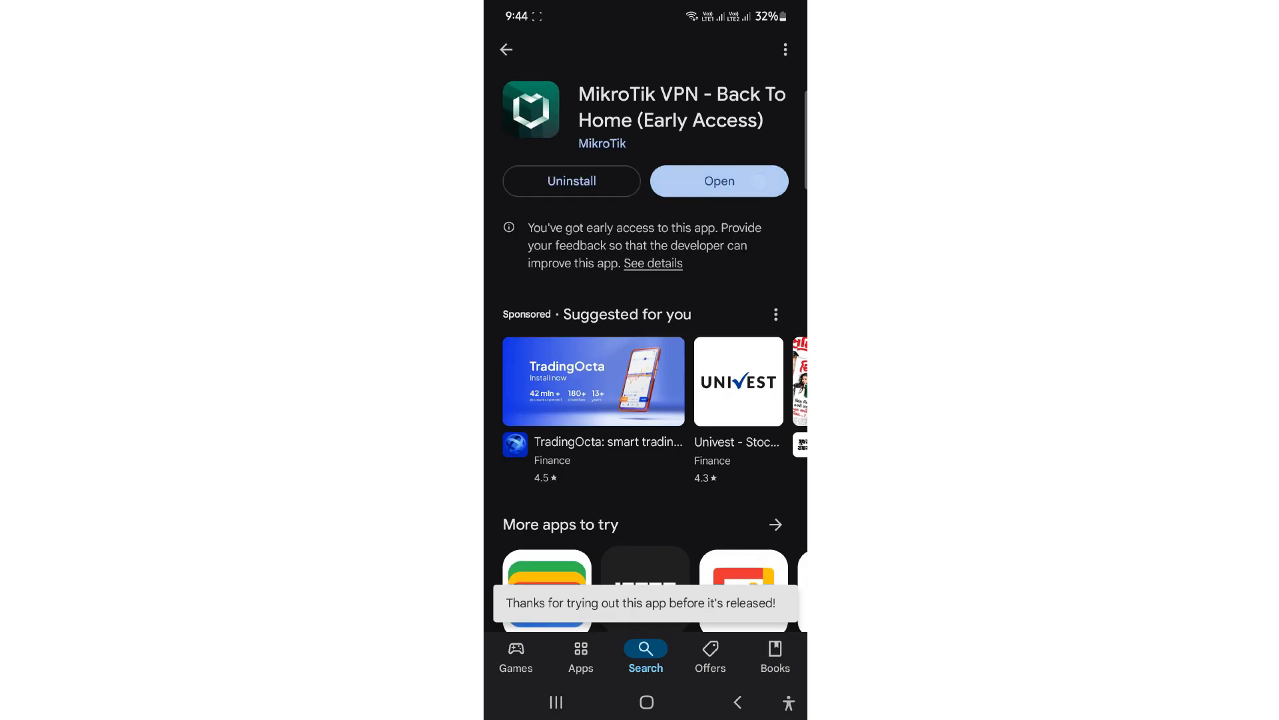
pyautogui.click(719, 181)
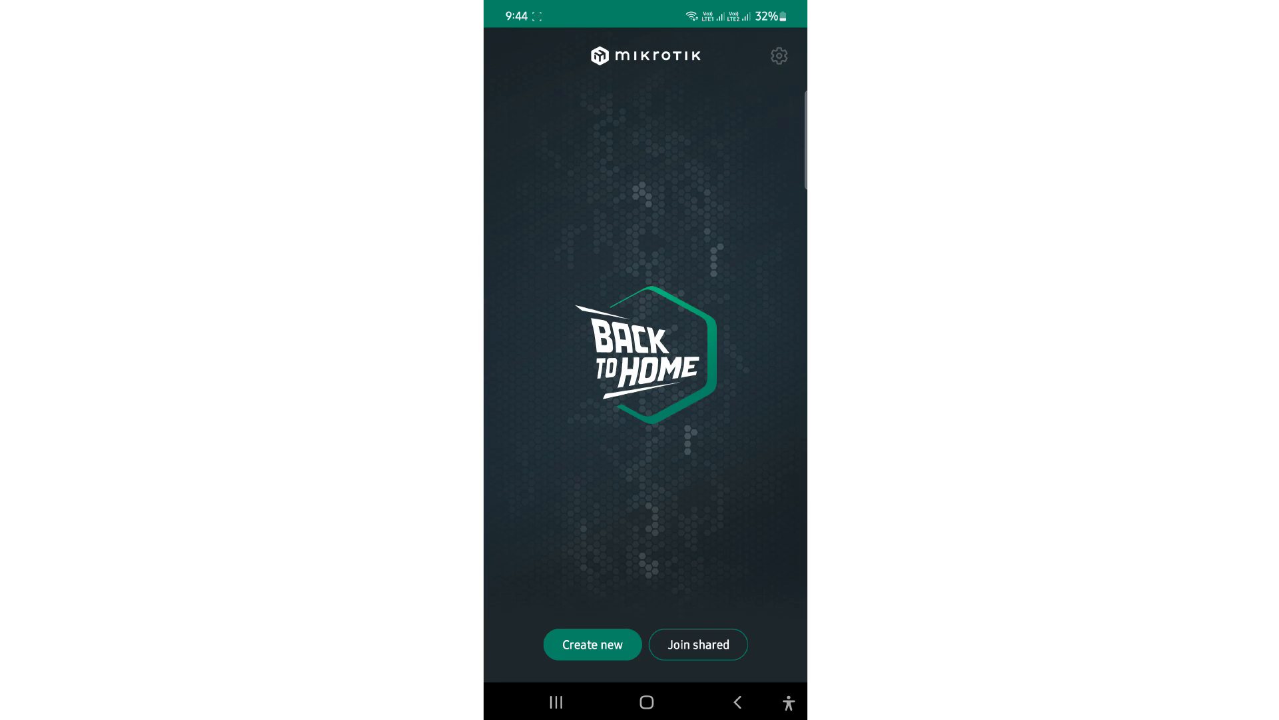
# Start a new tunnel, set address 192.168.88.1 with the admin password, and connect
pyautogui.click(593, 644)
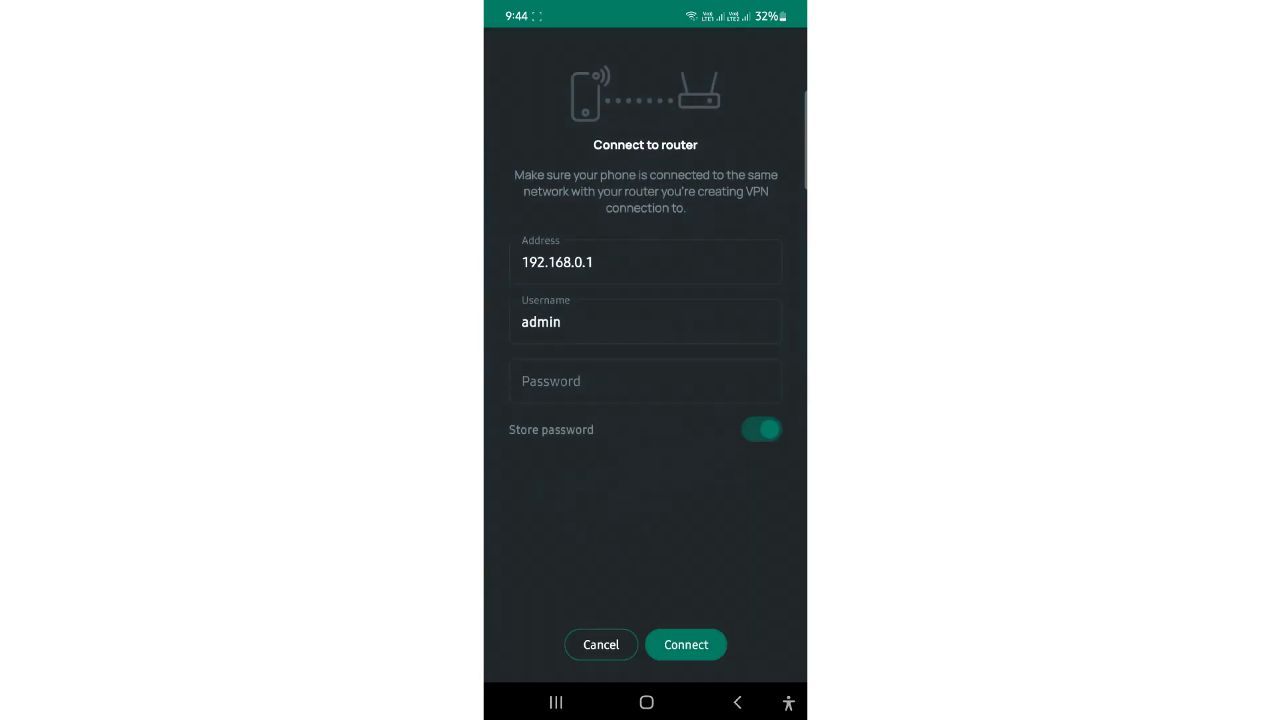
pyautogui.click(644, 262)
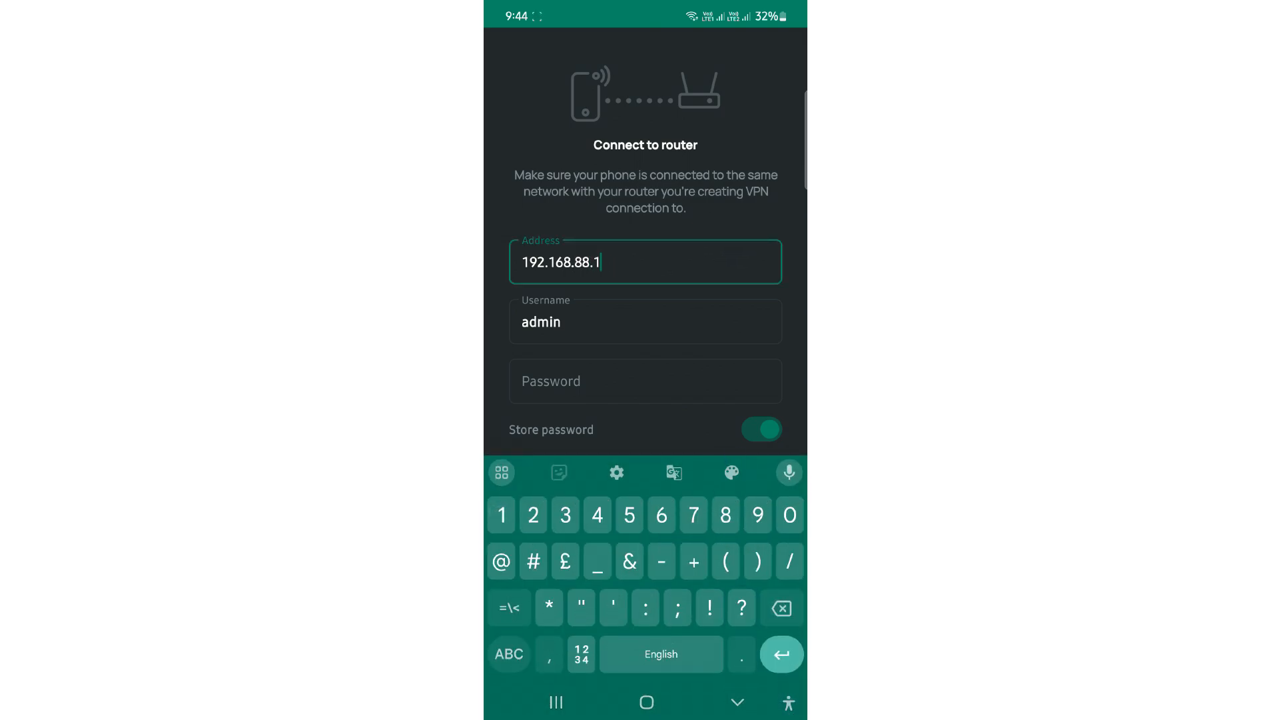
pyautogui.click(644, 381)
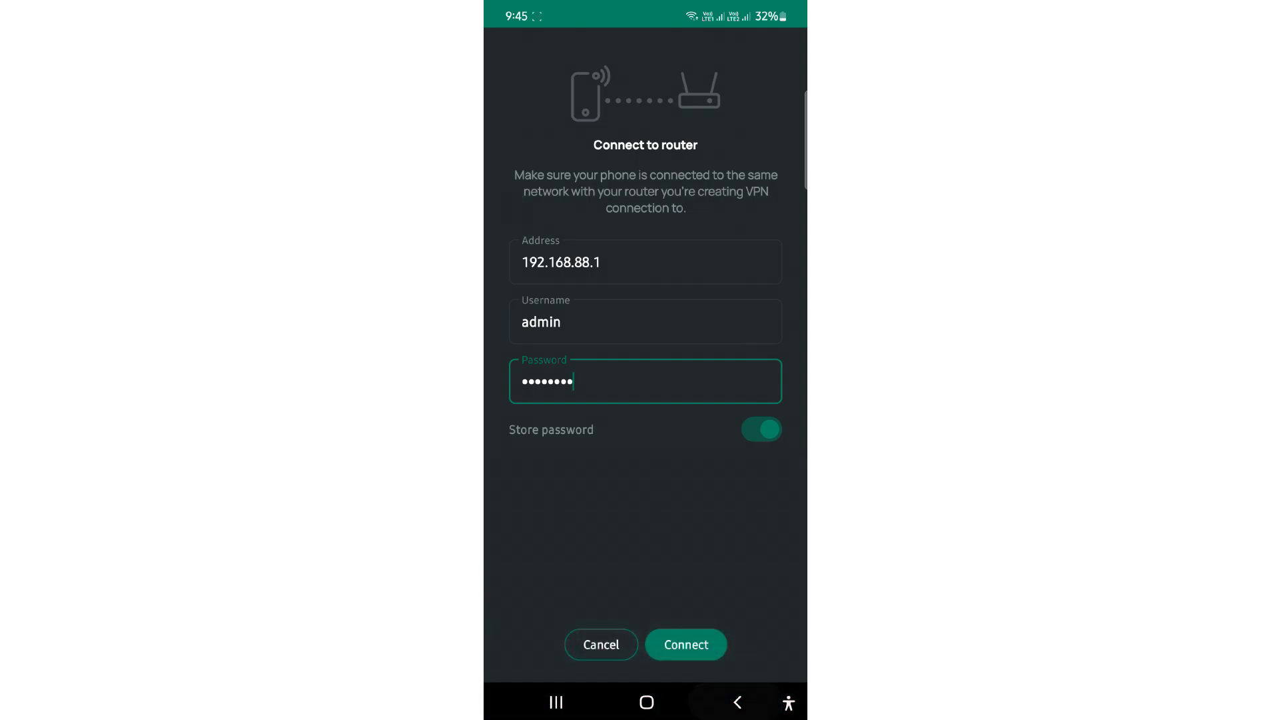
pyautogui.click(686, 643)
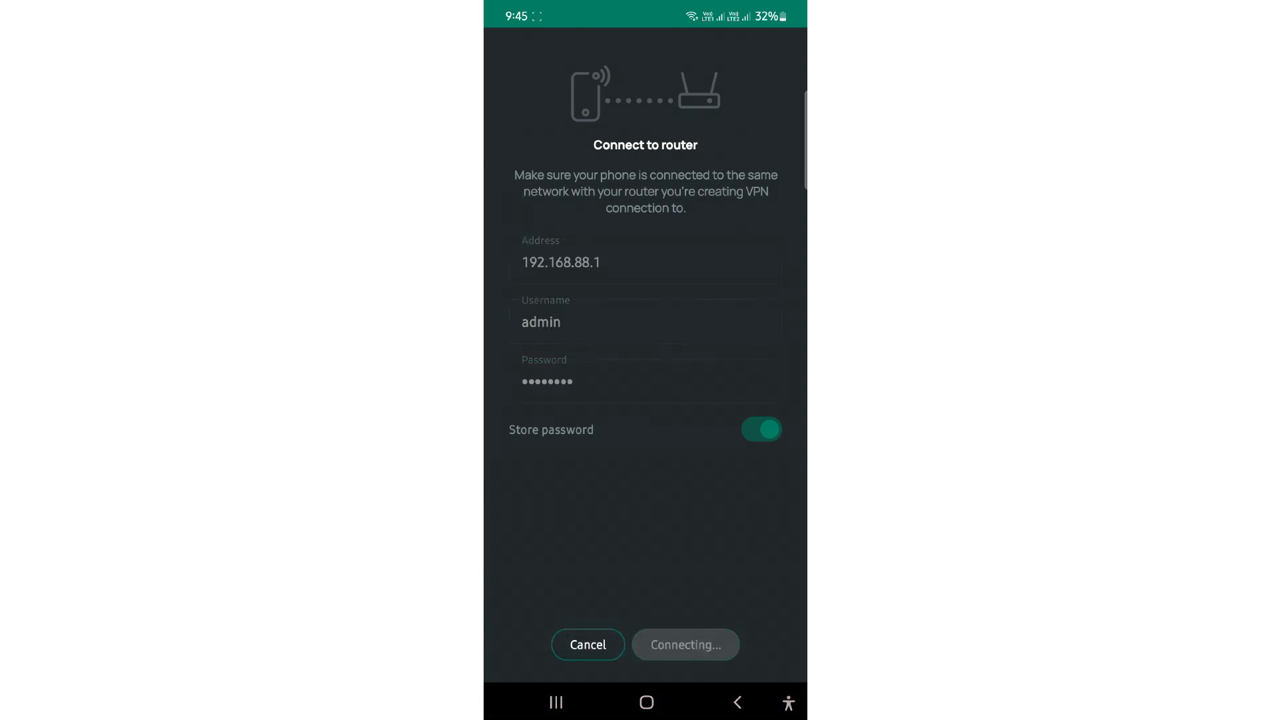
pyautogui.click(685, 644)
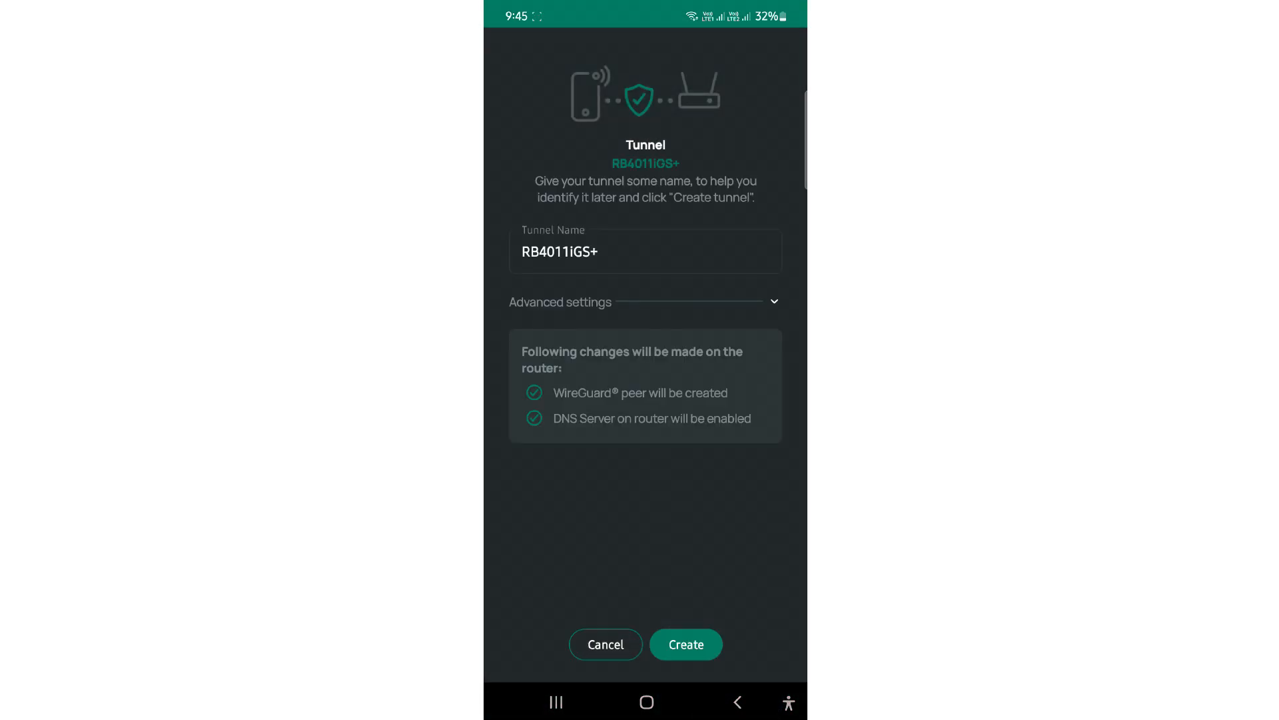
# Create the RB4011iGS+ tunnel, connect it, and accept the VPN connection request
pyautogui.click(644, 252)
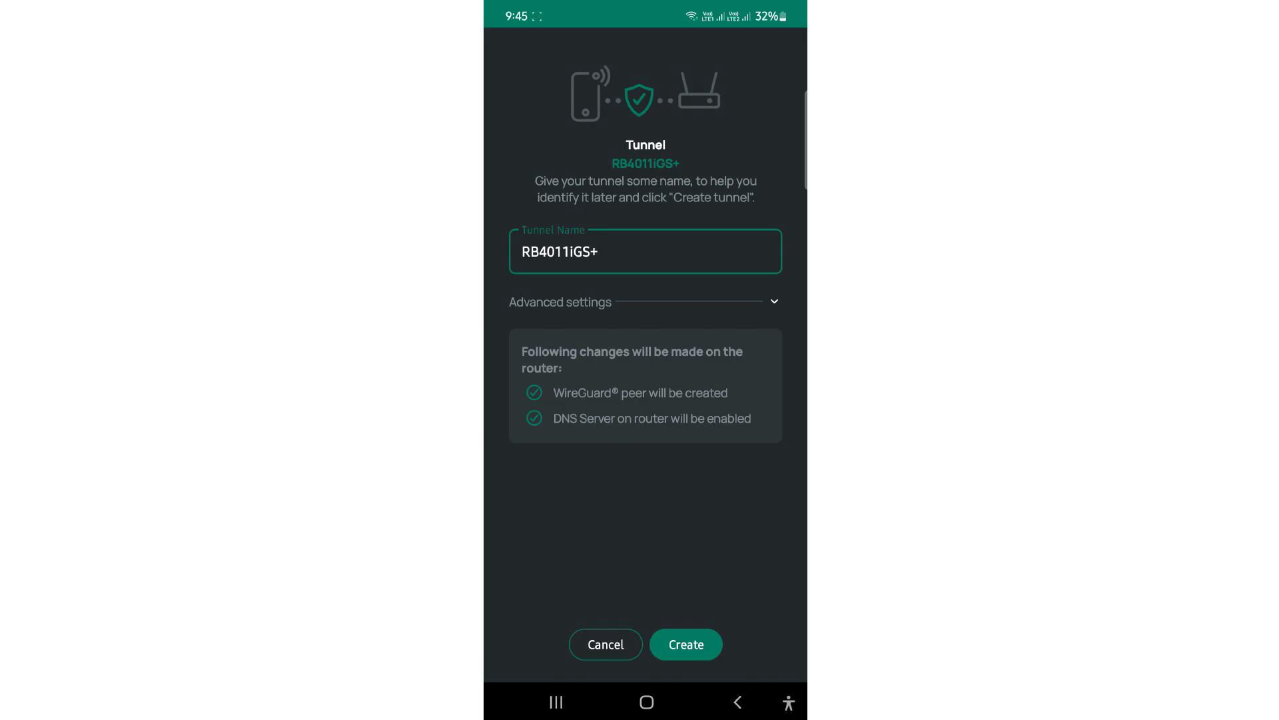
pyautogui.click(686, 644)
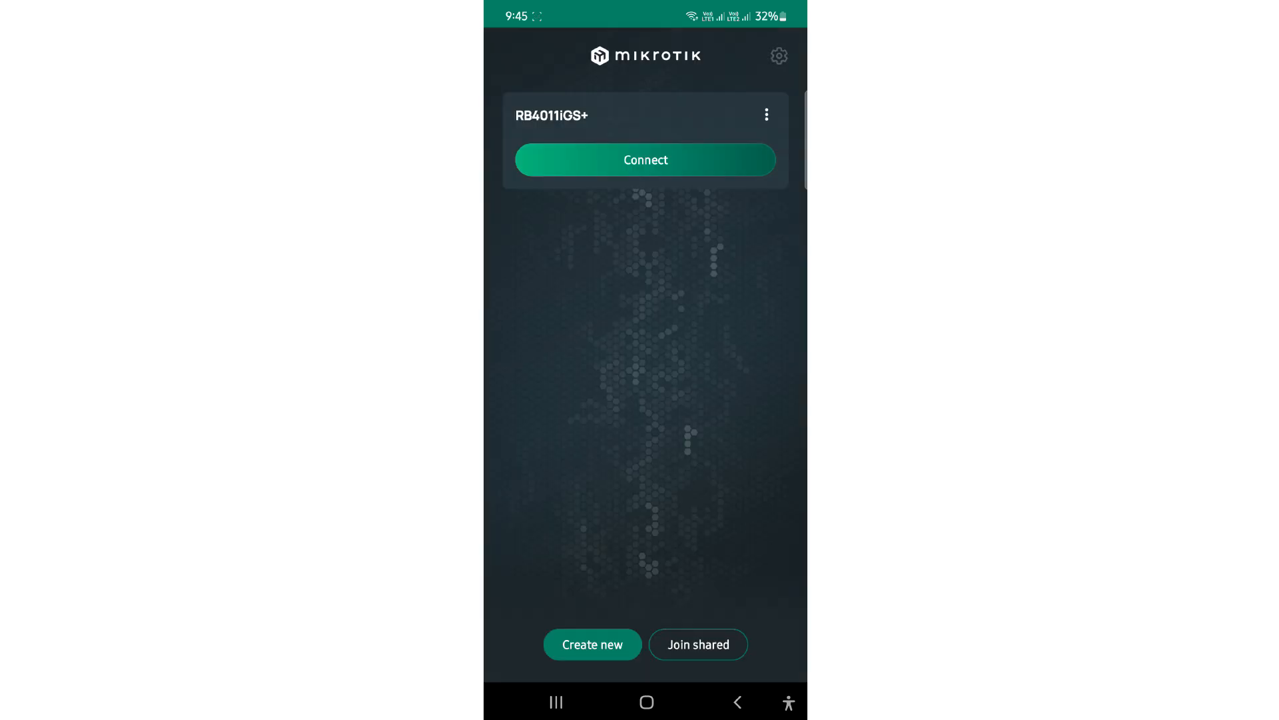
pyautogui.click(645, 159)
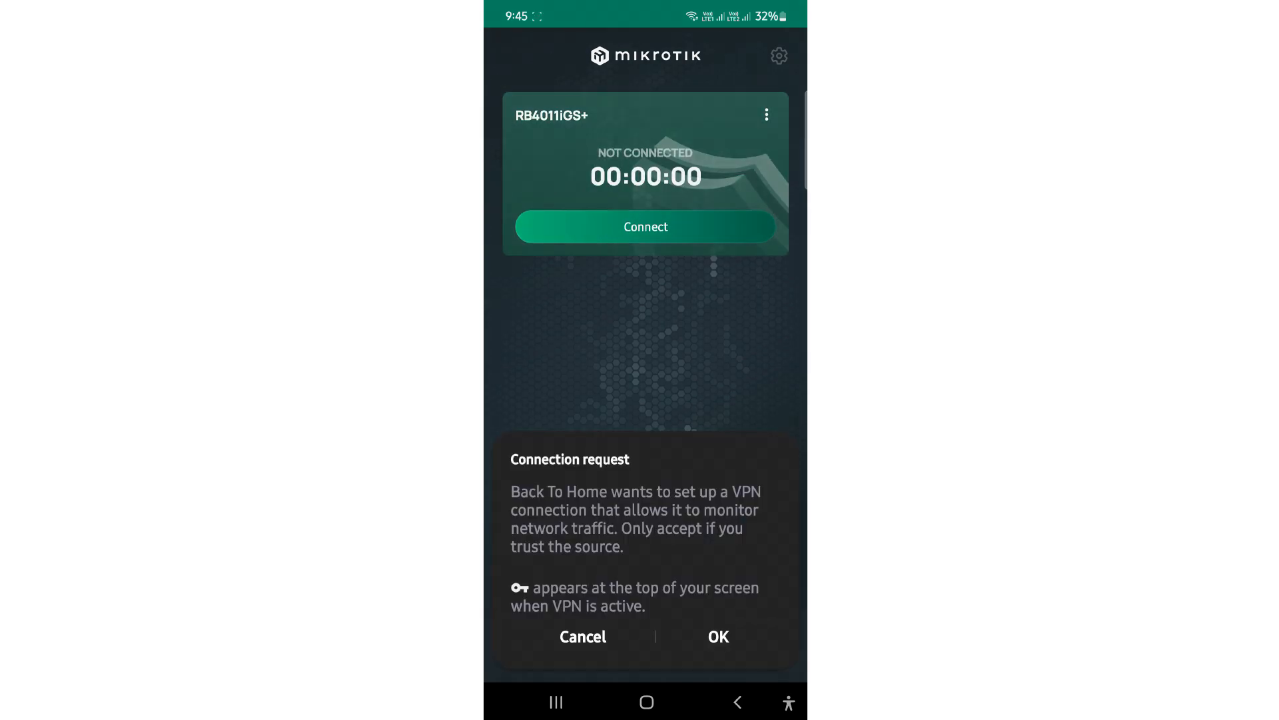
pyautogui.click(582, 635)
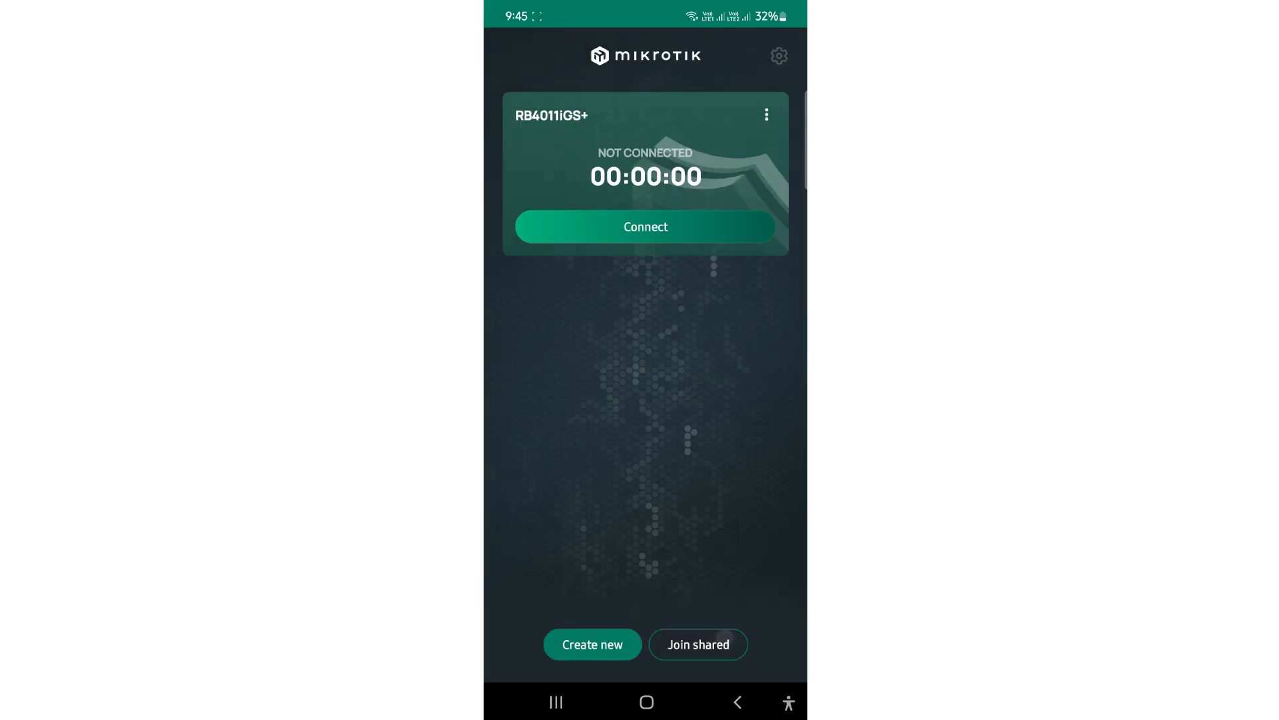